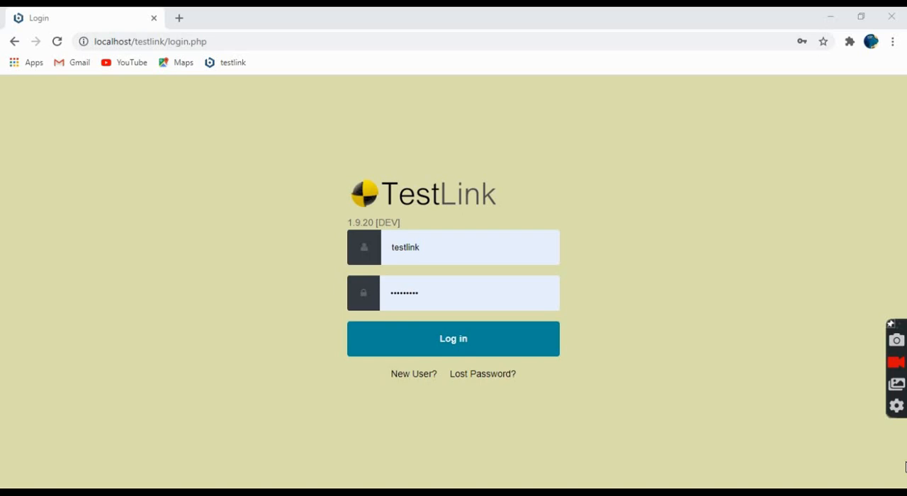
pyautogui.moveTo(896, 459)
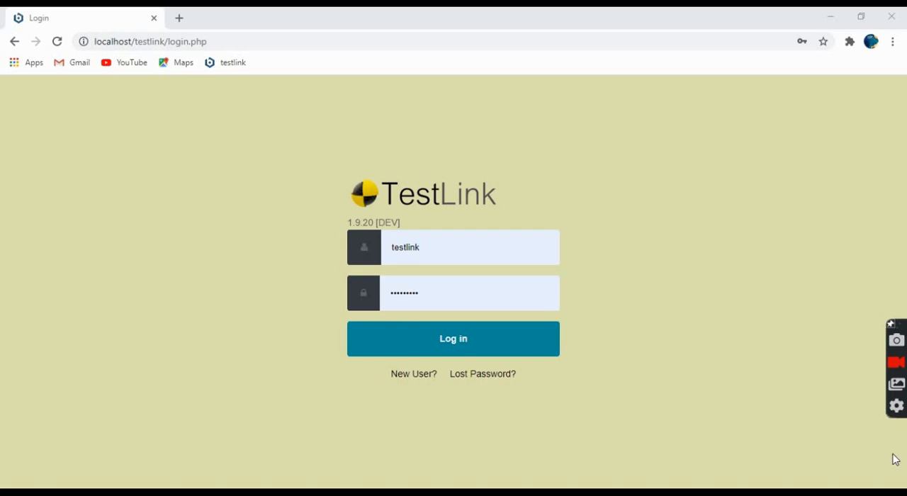